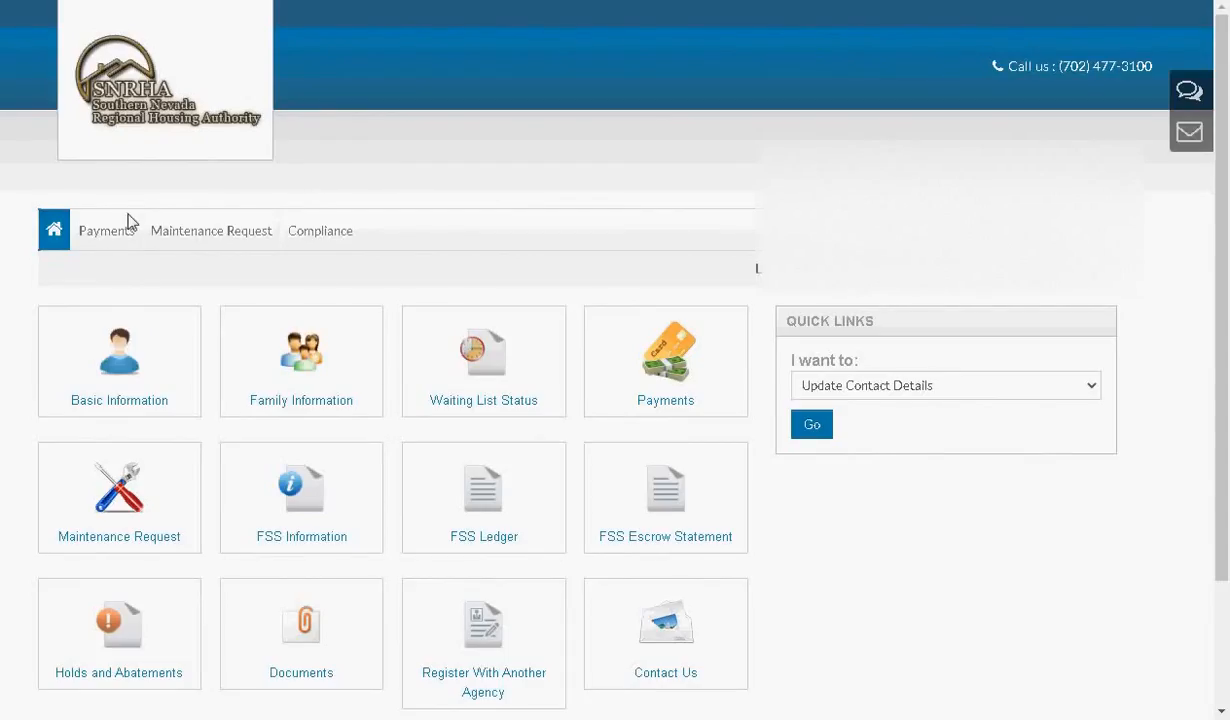
mouse_move(106, 238)
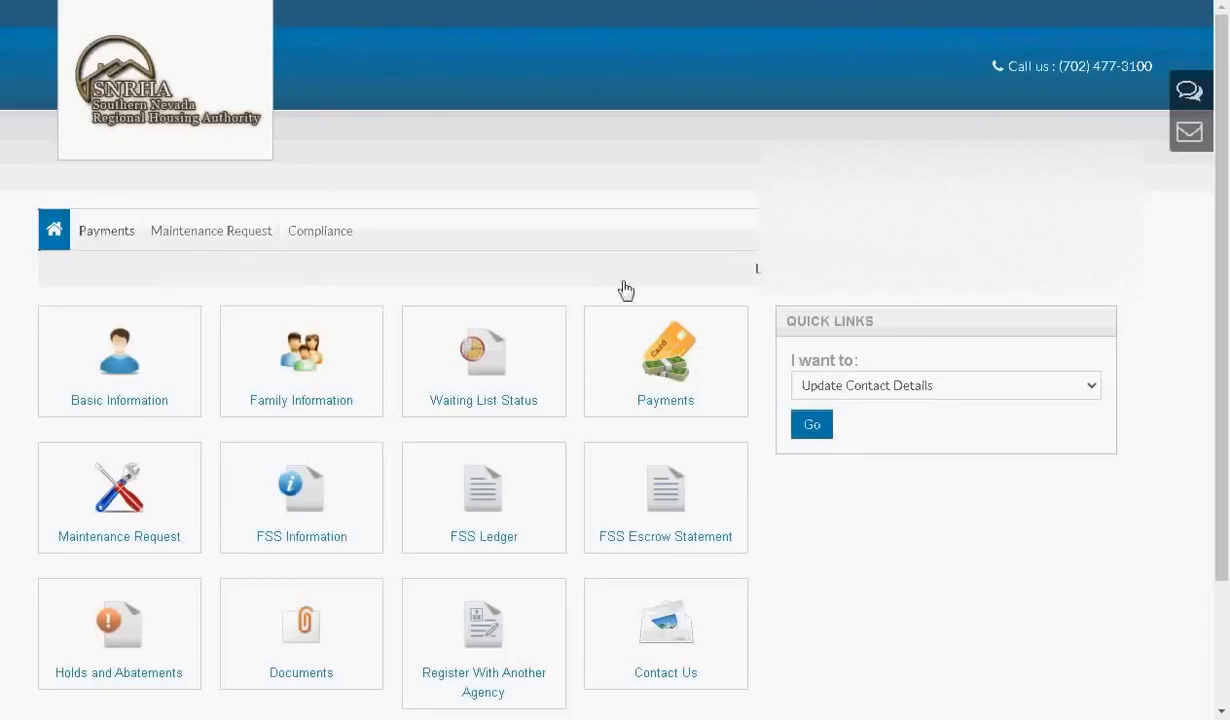
Step: Open the Payments tile and scroll to the $179.00 current balance
left_click(106, 230)
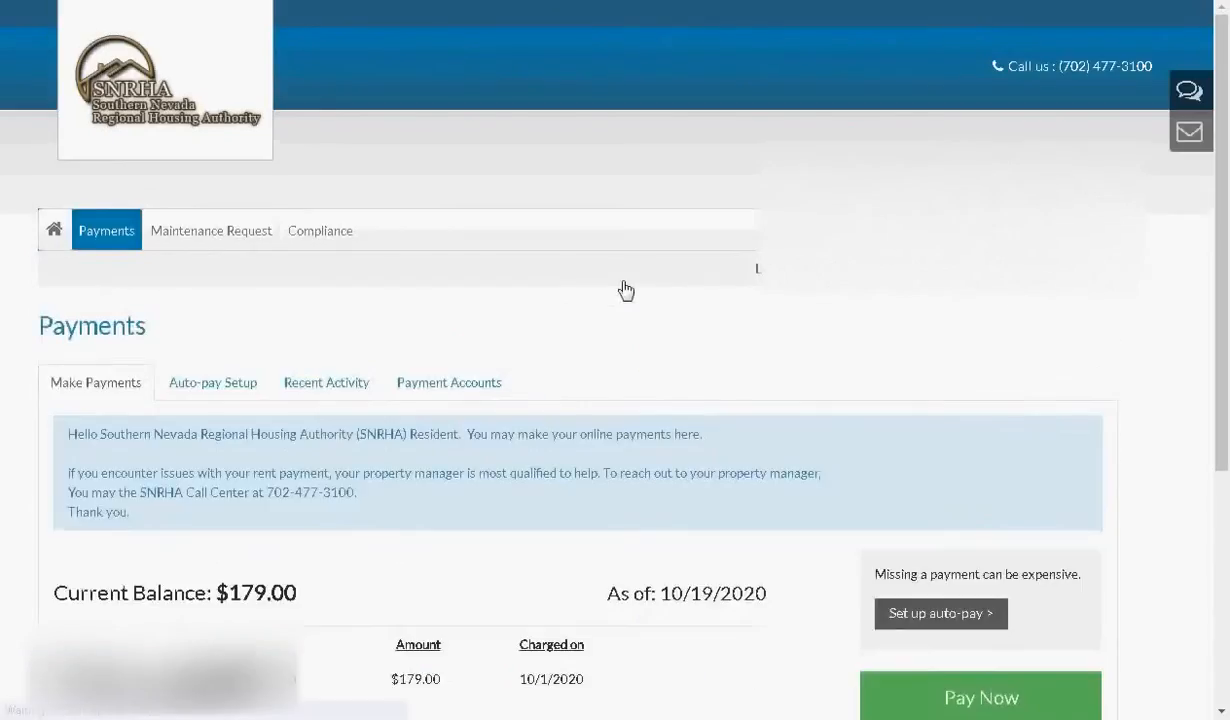
scroll("down", 3)
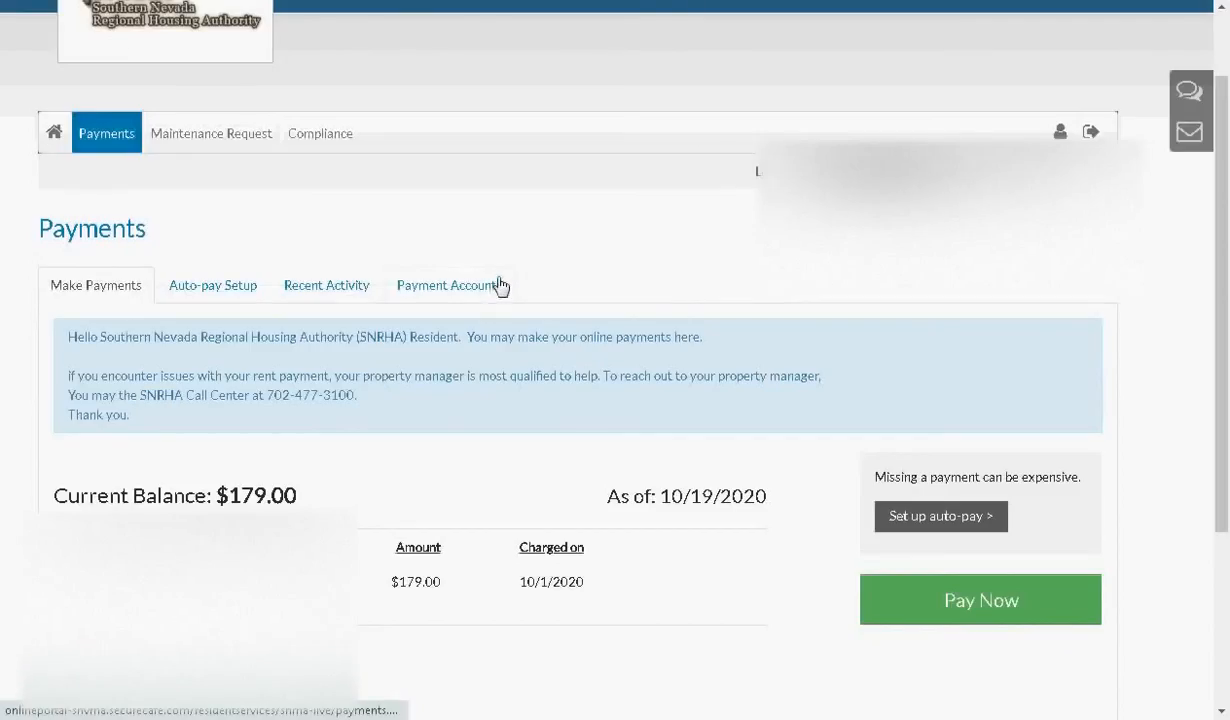
Step: View Payment Accounts: one saved checking account, no credit or debit cards
left_click(449, 285)
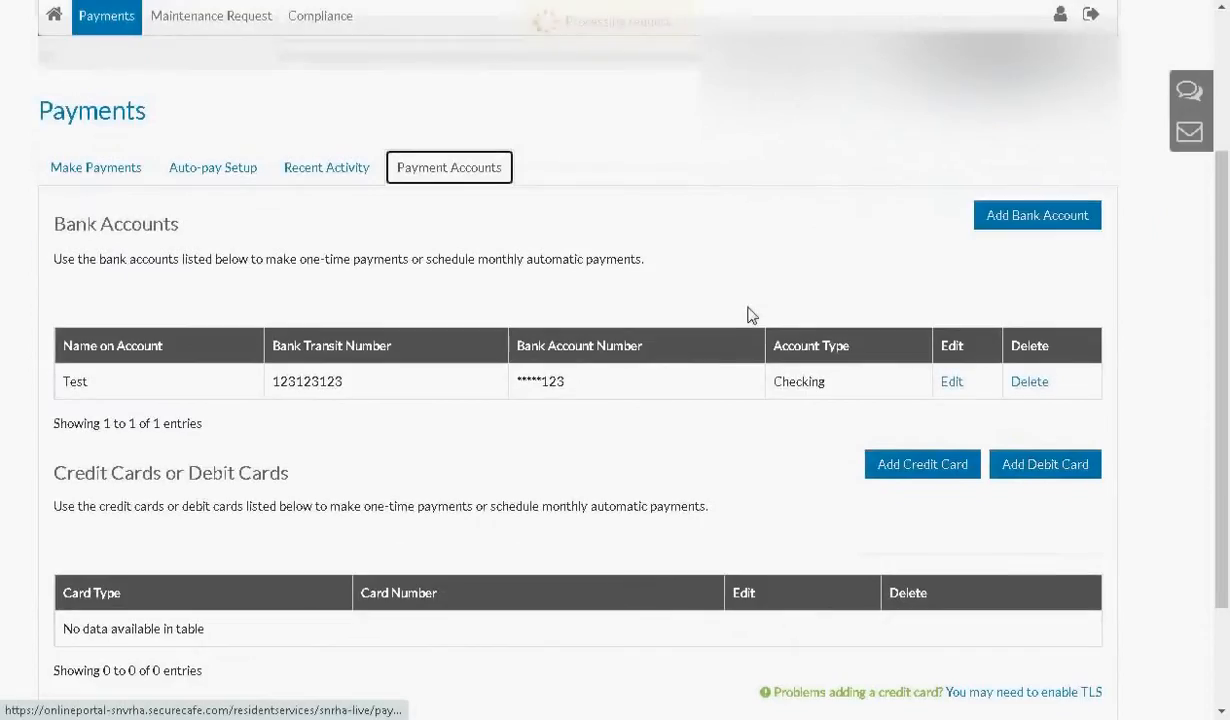
scroll("down", 3)
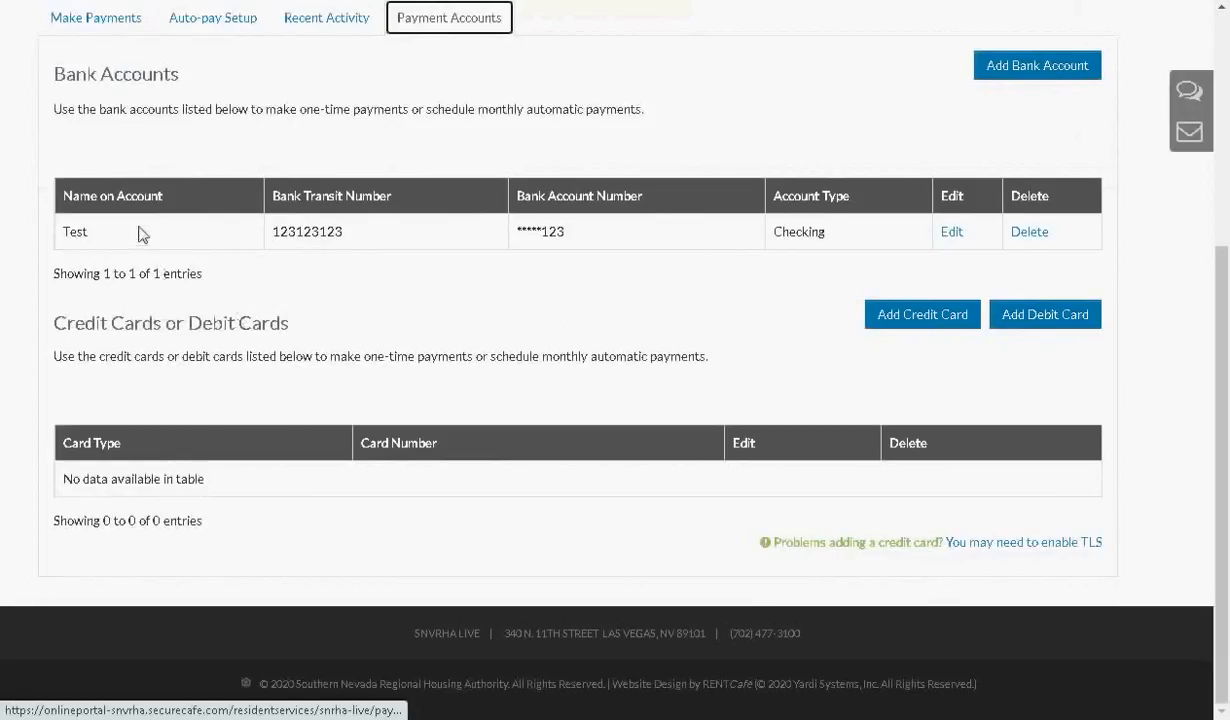
mouse_move(897, 404)
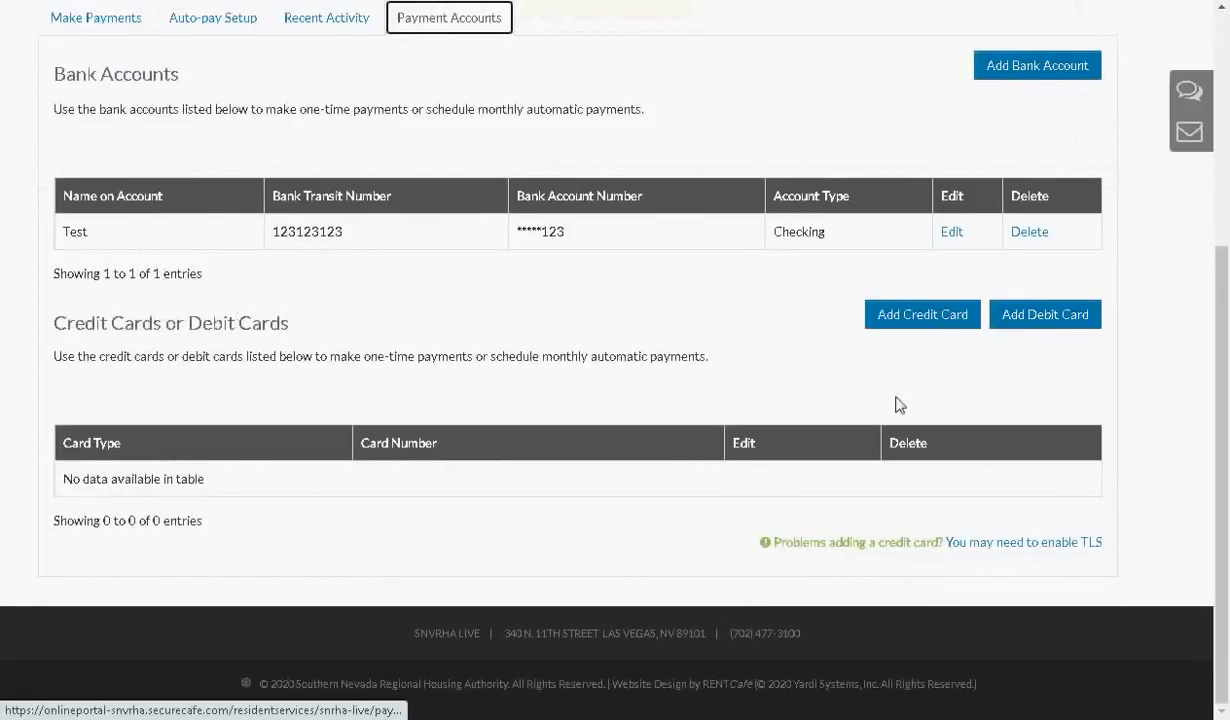
mouse_move(918, 320)
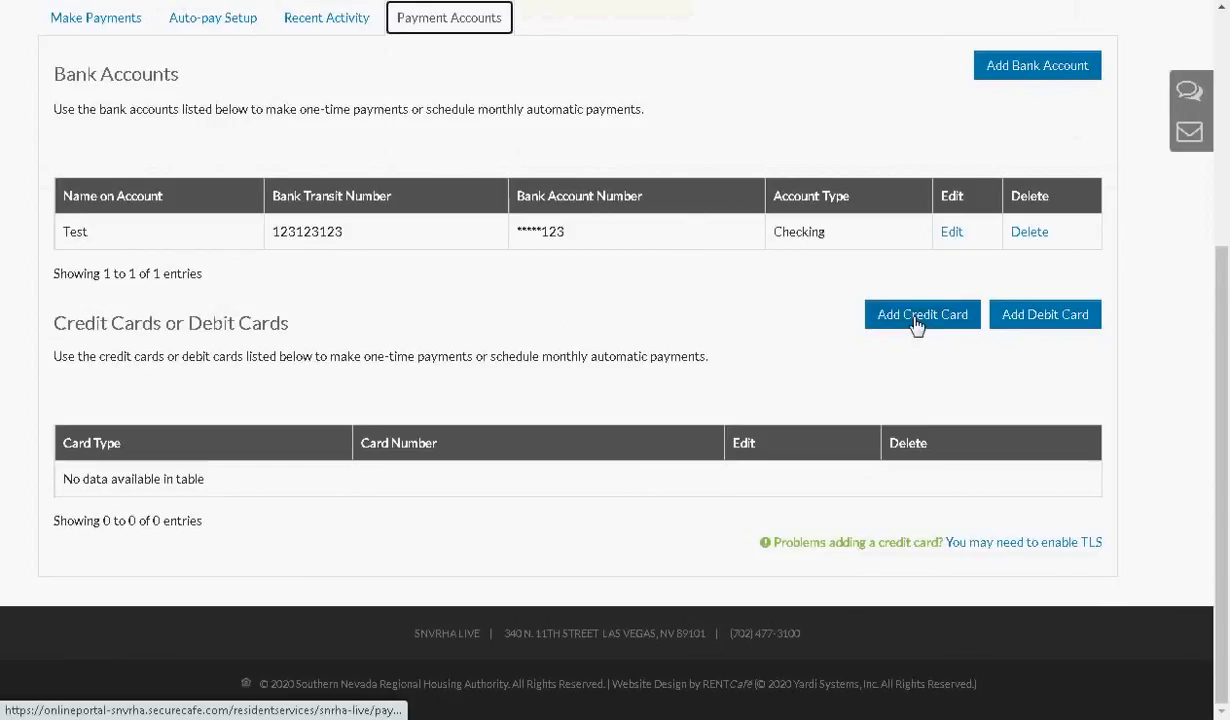
left_click(921, 314)
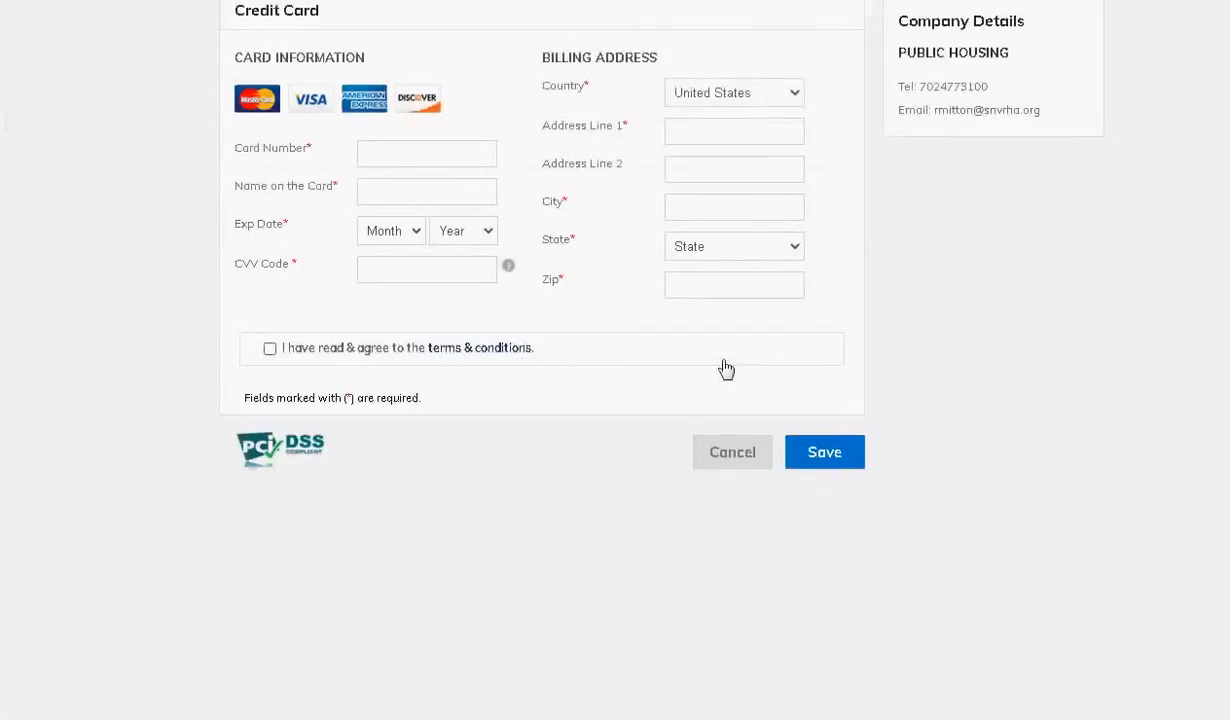
mouse_move(652, 238)
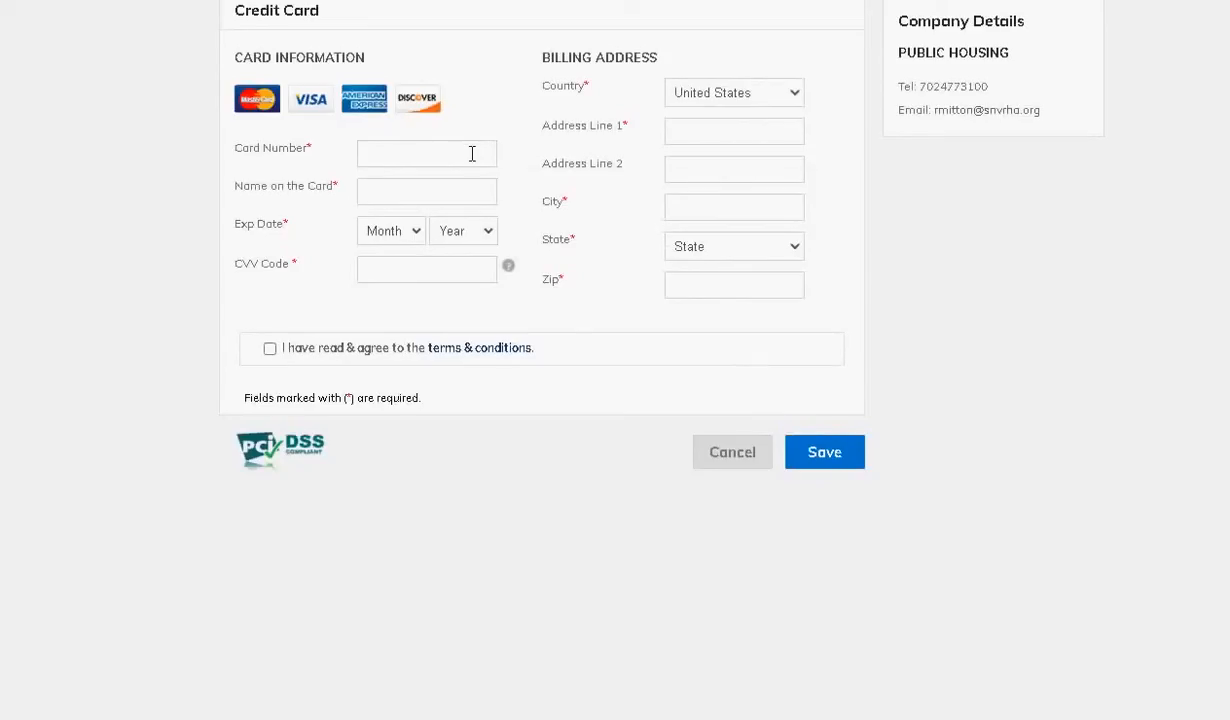
mouse_move(470, 338)
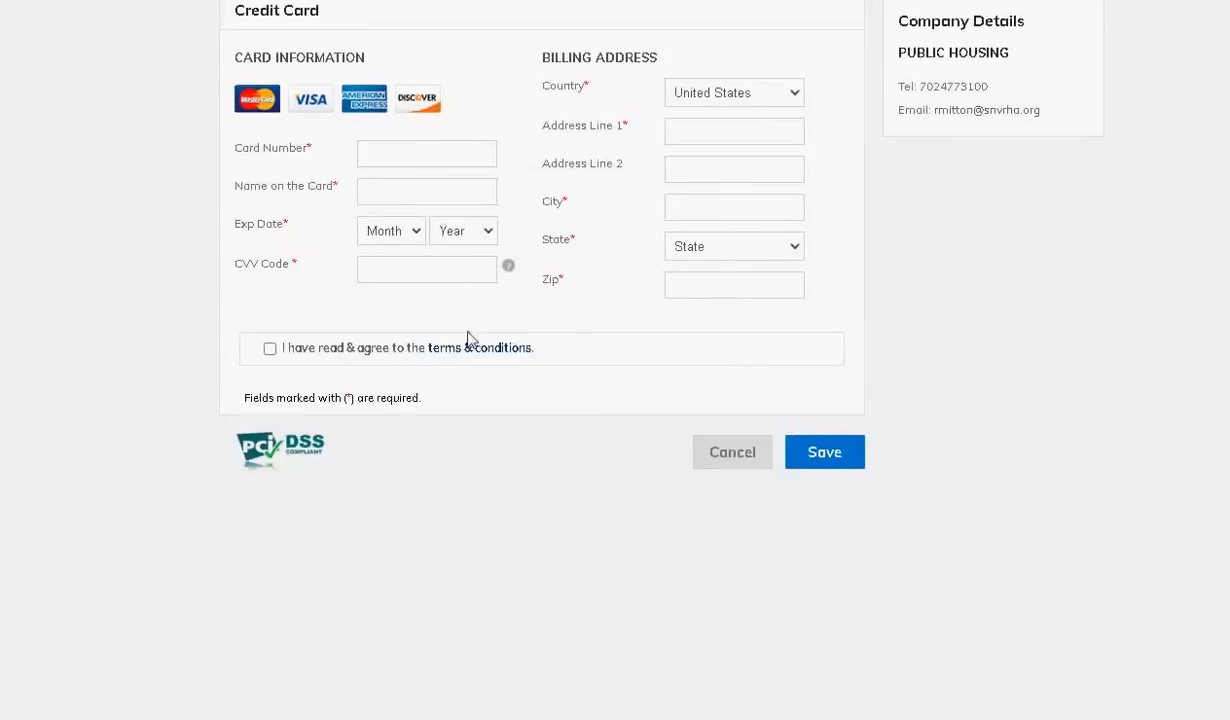
mouse_move(702, 373)
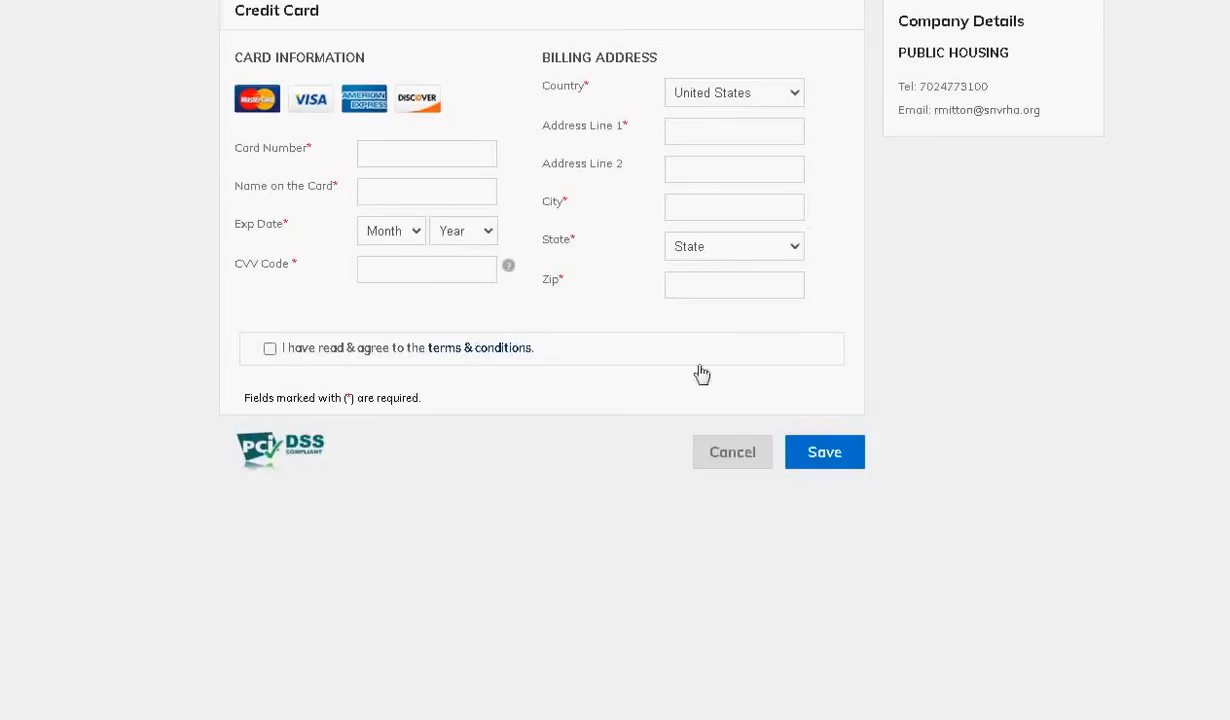
mouse_move(356, 361)
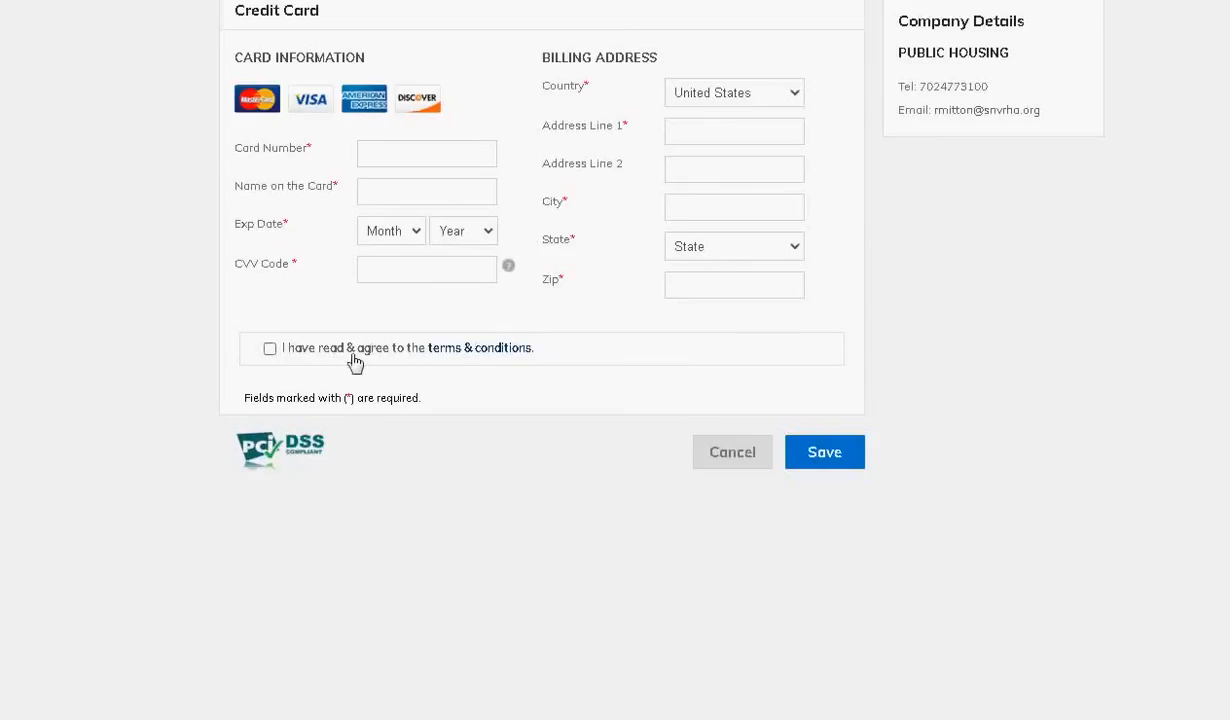
mouse_move(489, 362)
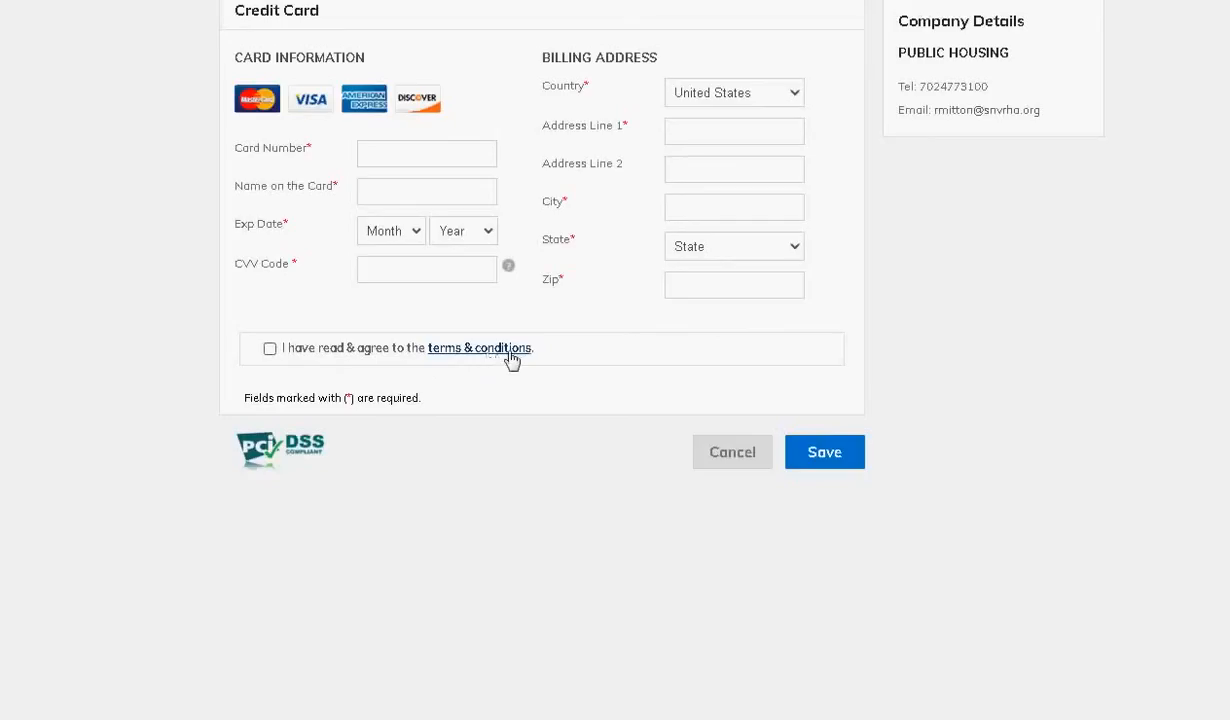
mouse_move(890, 439)
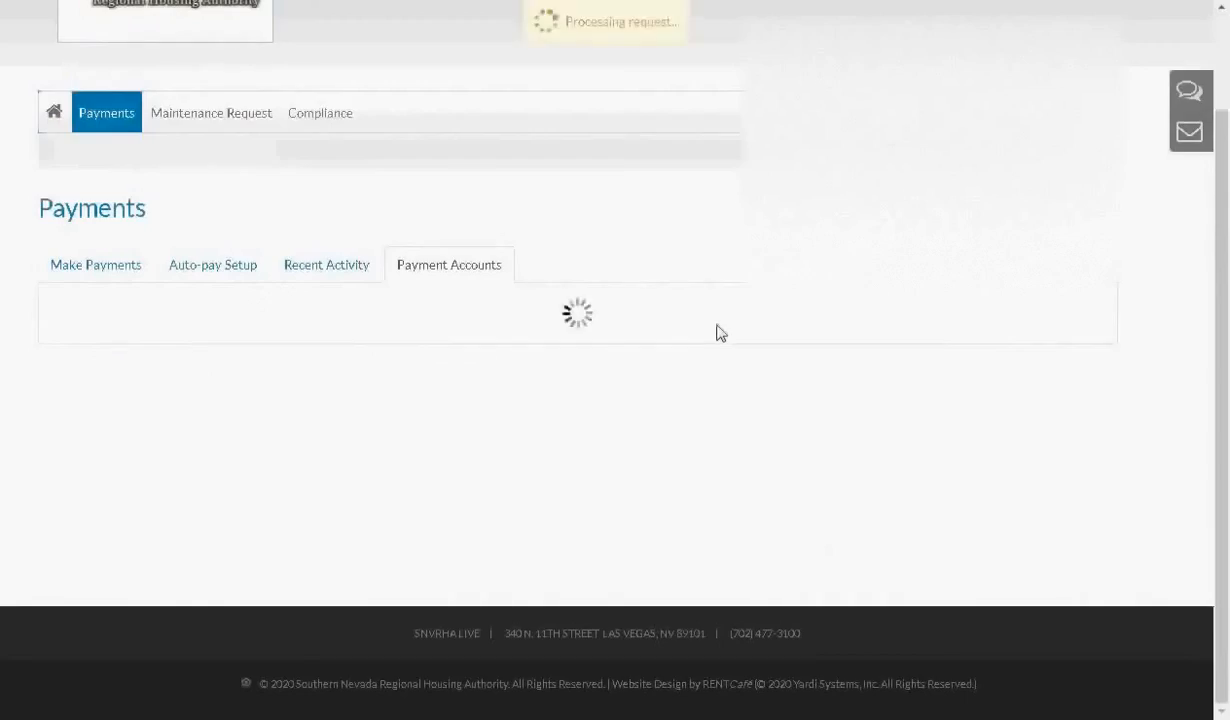
left_click(449, 264)
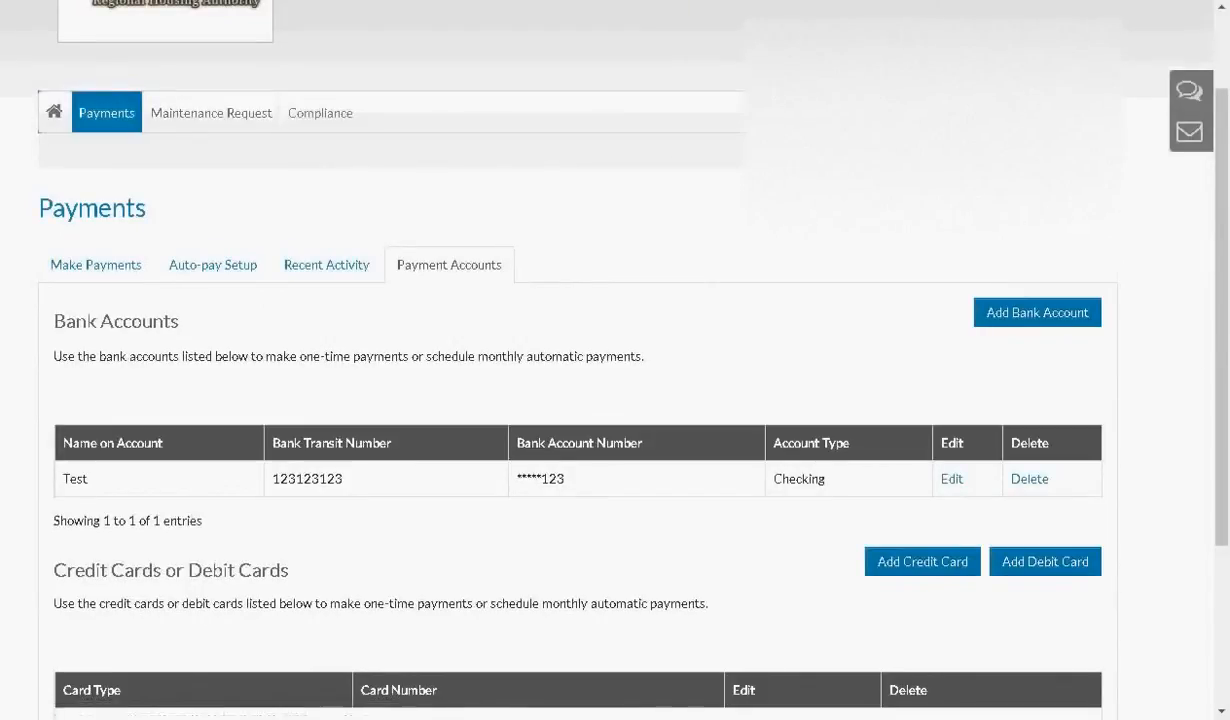
scroll("down", 3)
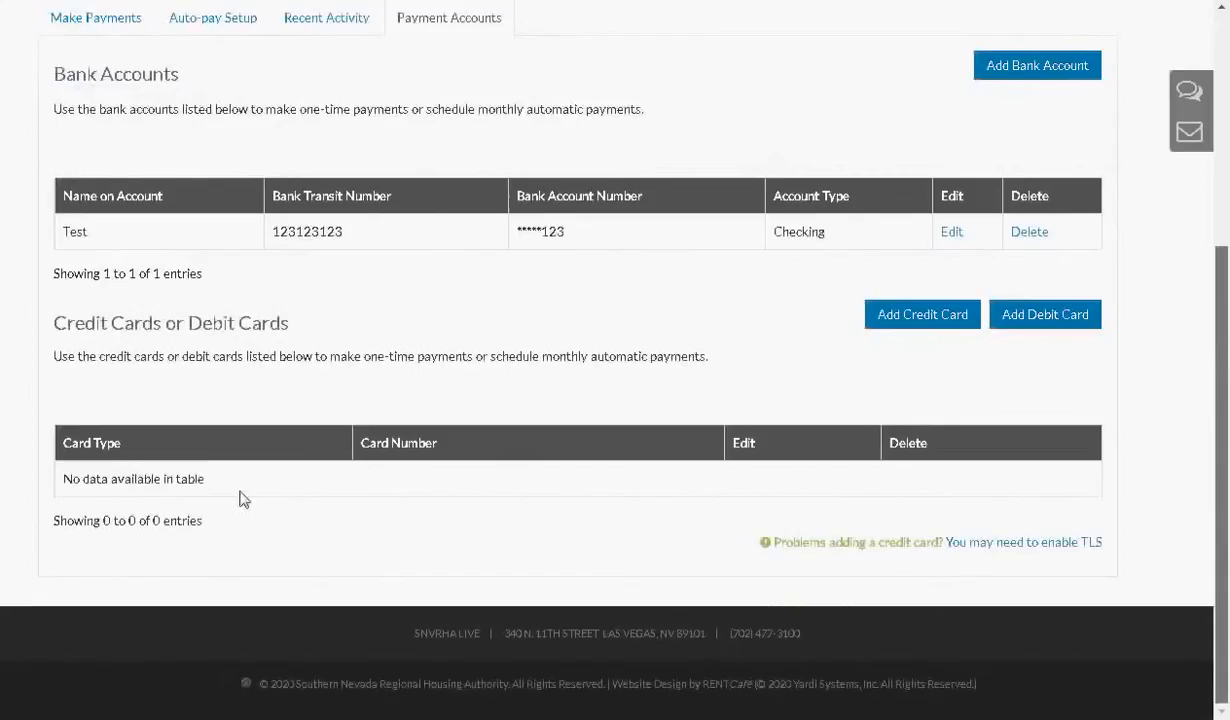
mouse_move(295, 488)
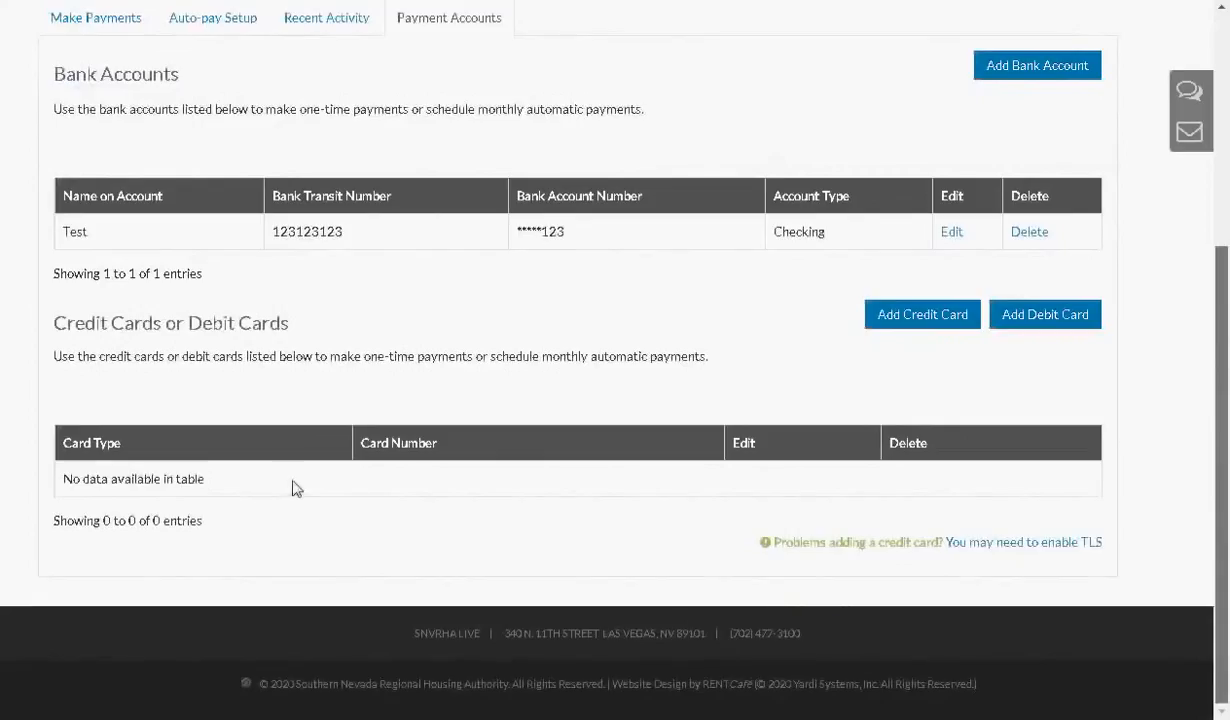
mouse_move(551, 483)
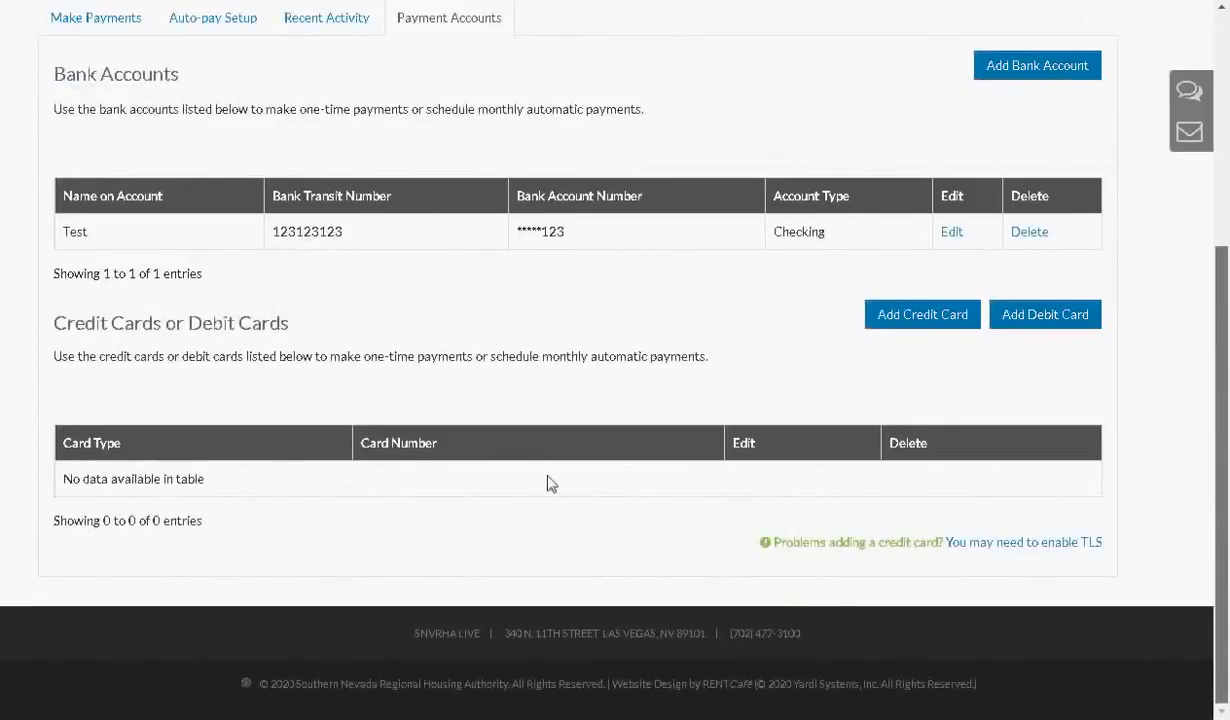
mouse_move(1129, 315)
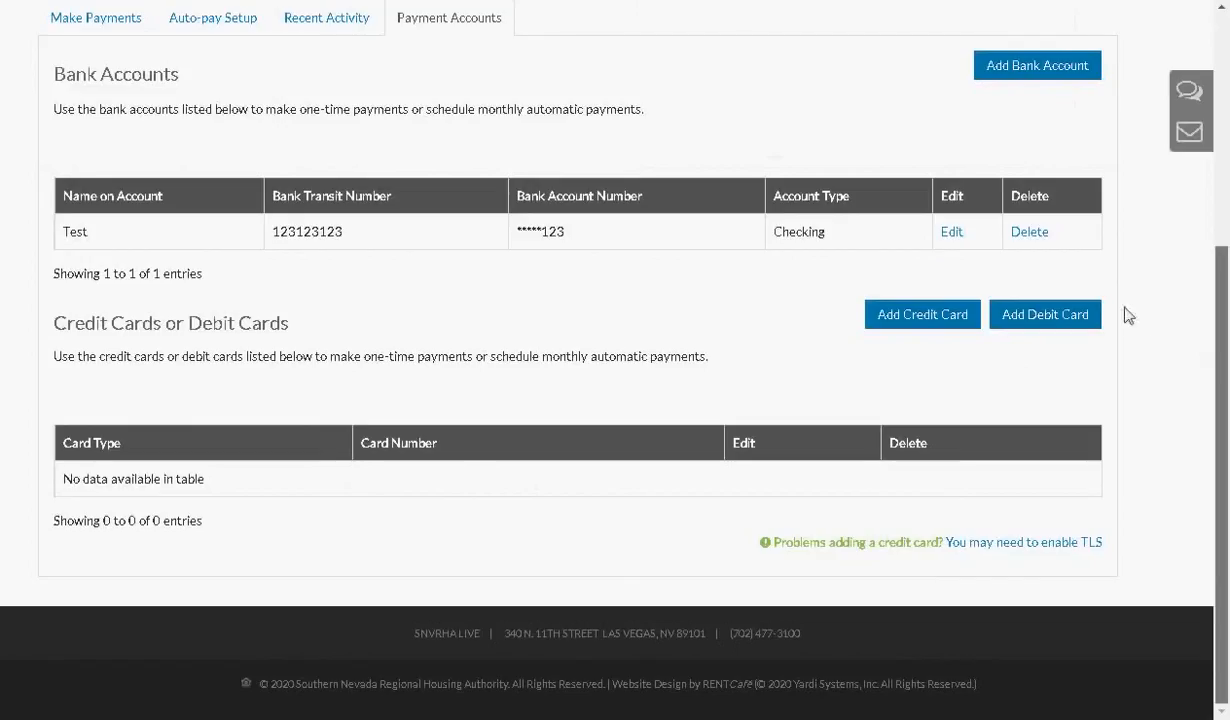
Step: Bring up the blank debit card form with card details and billing address fields
left_click(1044, 314)
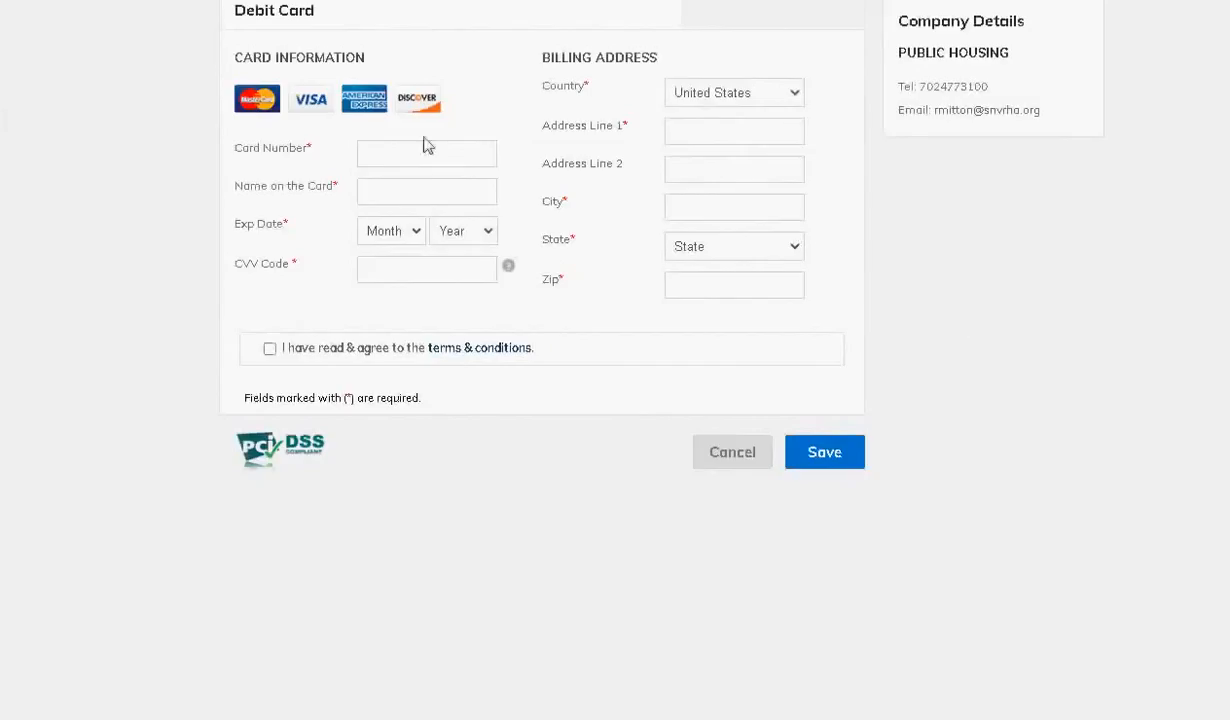
mouse_move(578, 343)
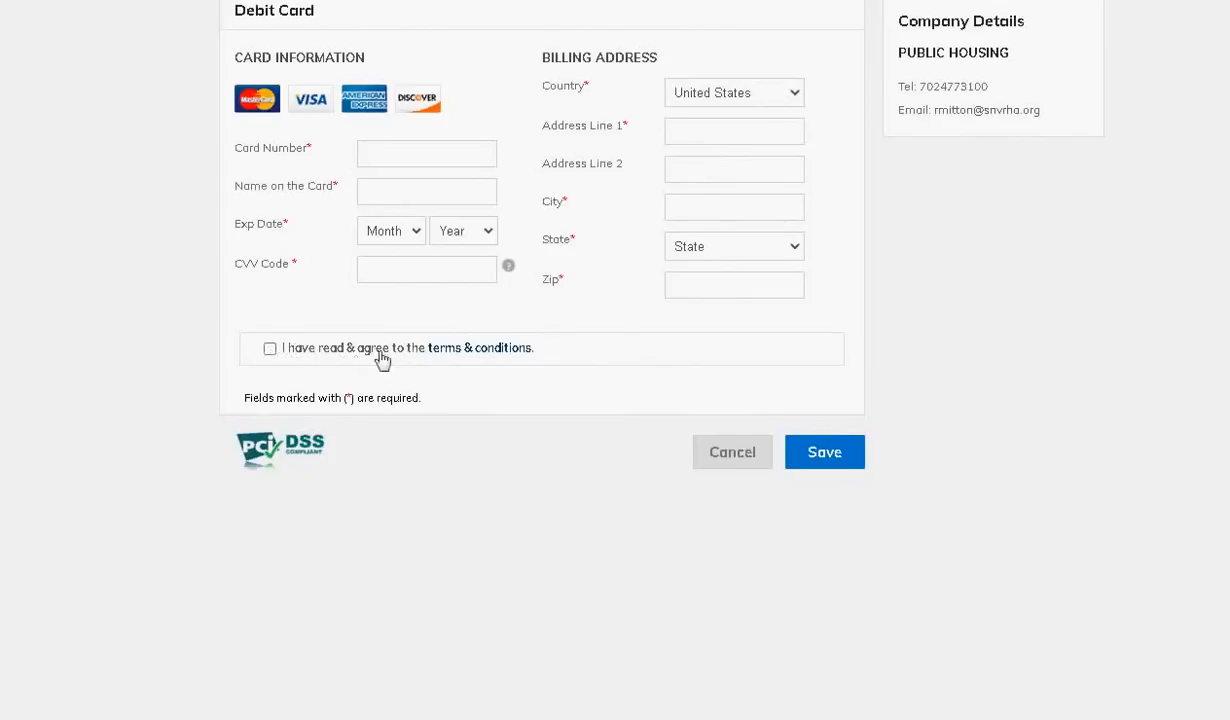
mouse_move(577, 413)
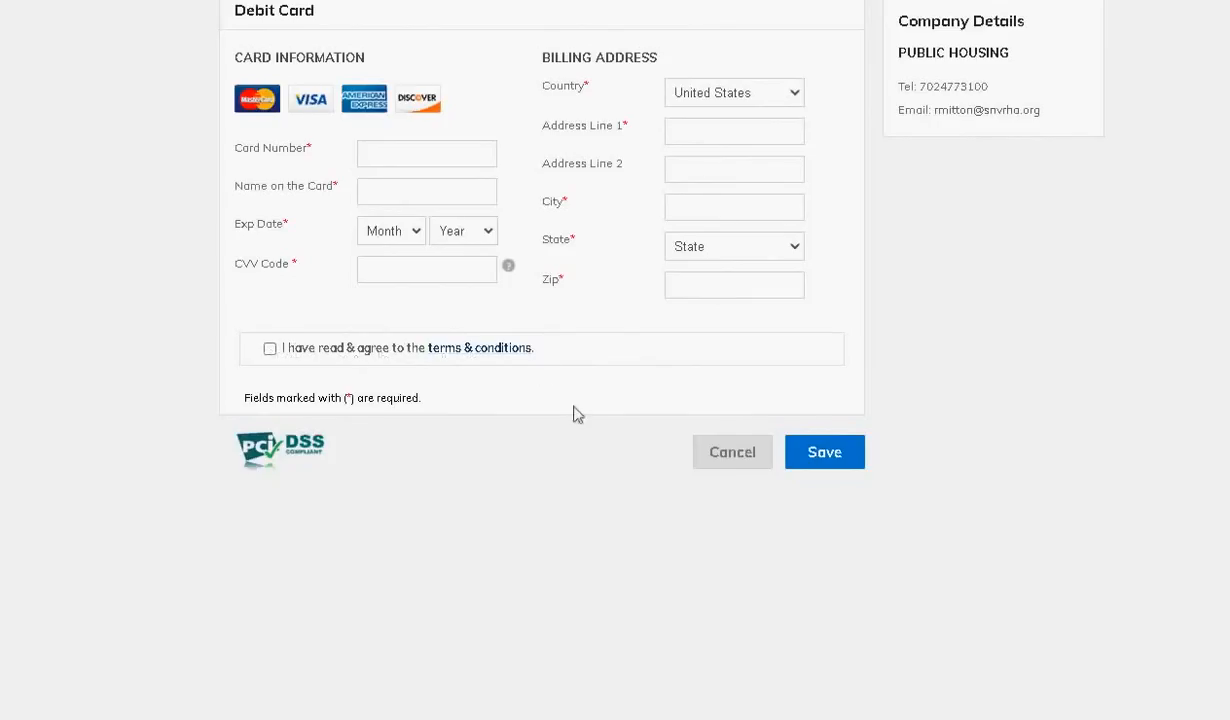
mouse_move(857, 458)
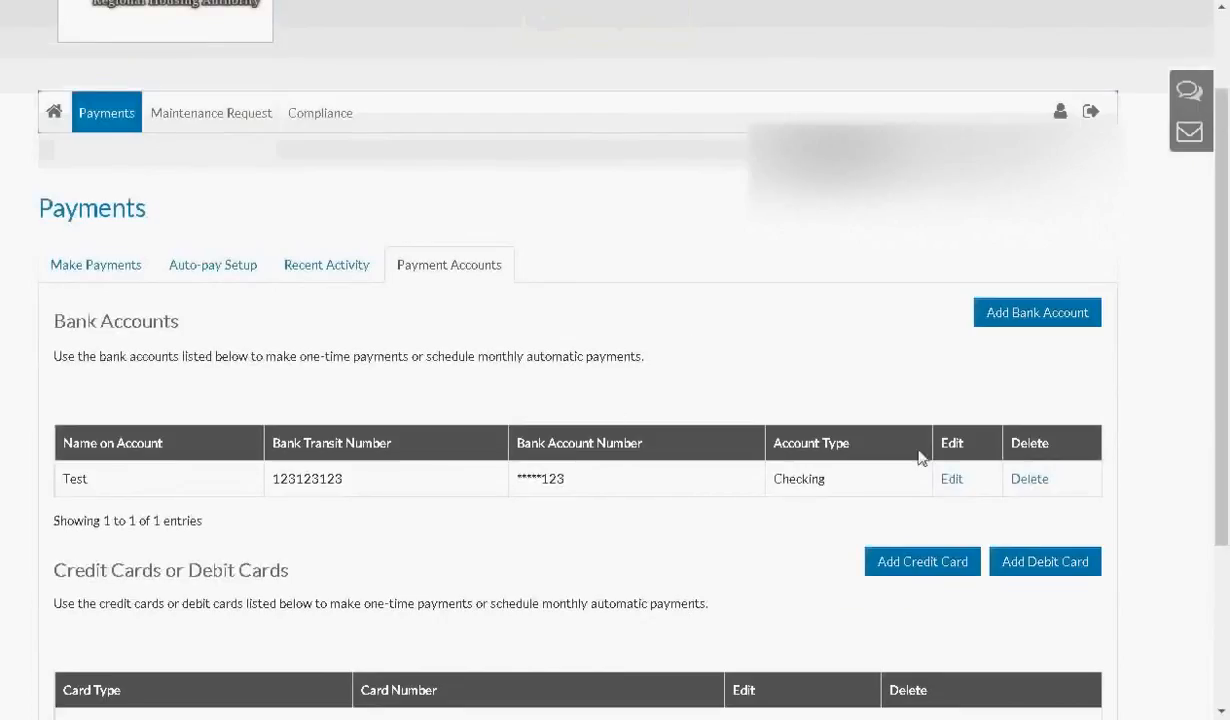
scroll("down", 3)
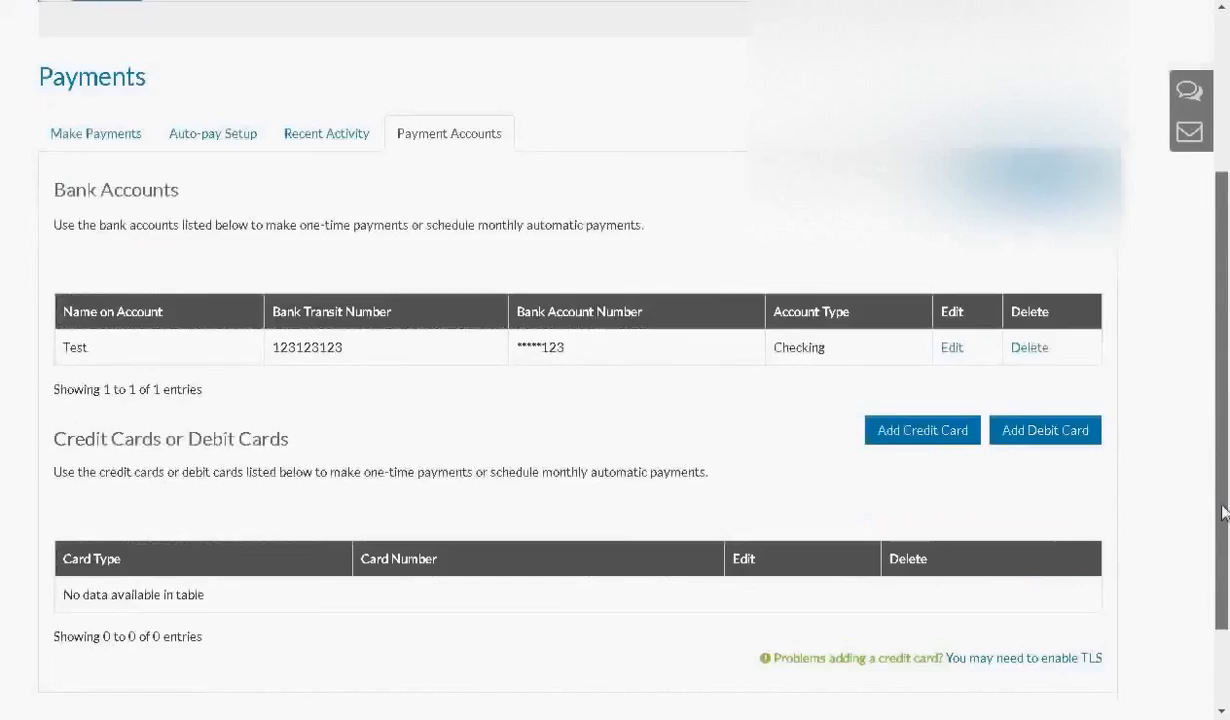
scroll("down", 3)
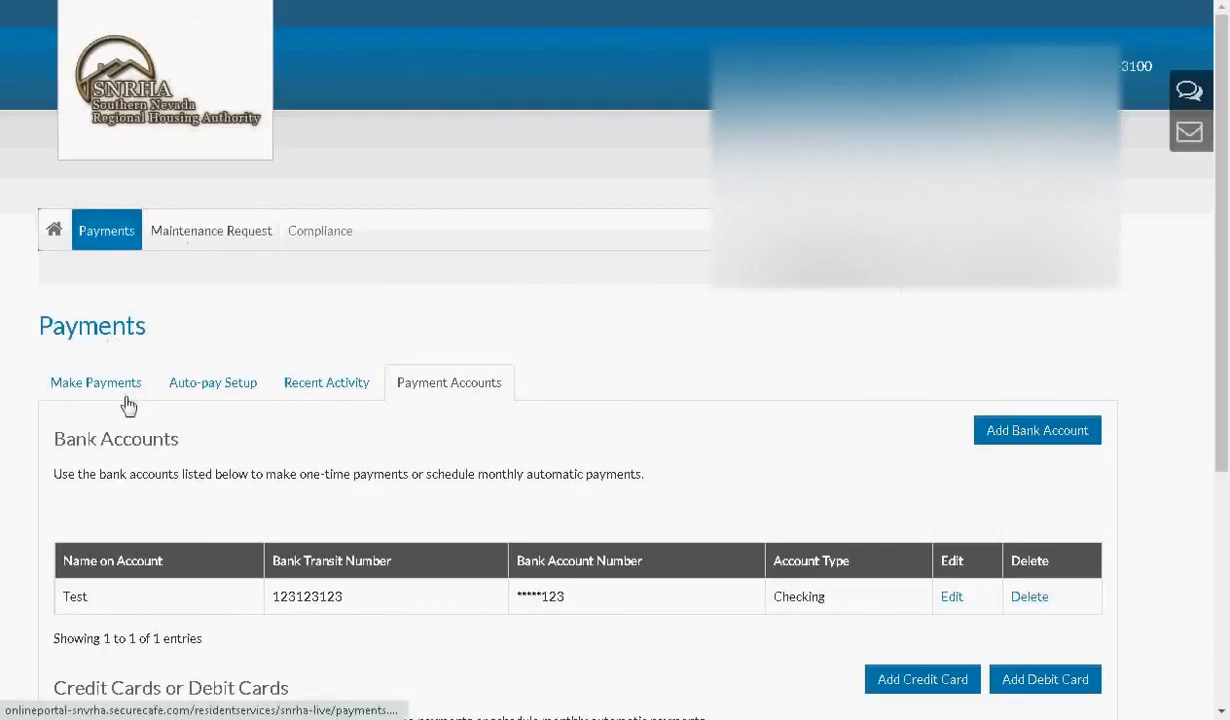
Step: Return to Make Payments and start paying the $179.00 balance with Pay Now
left_click(95, 382)
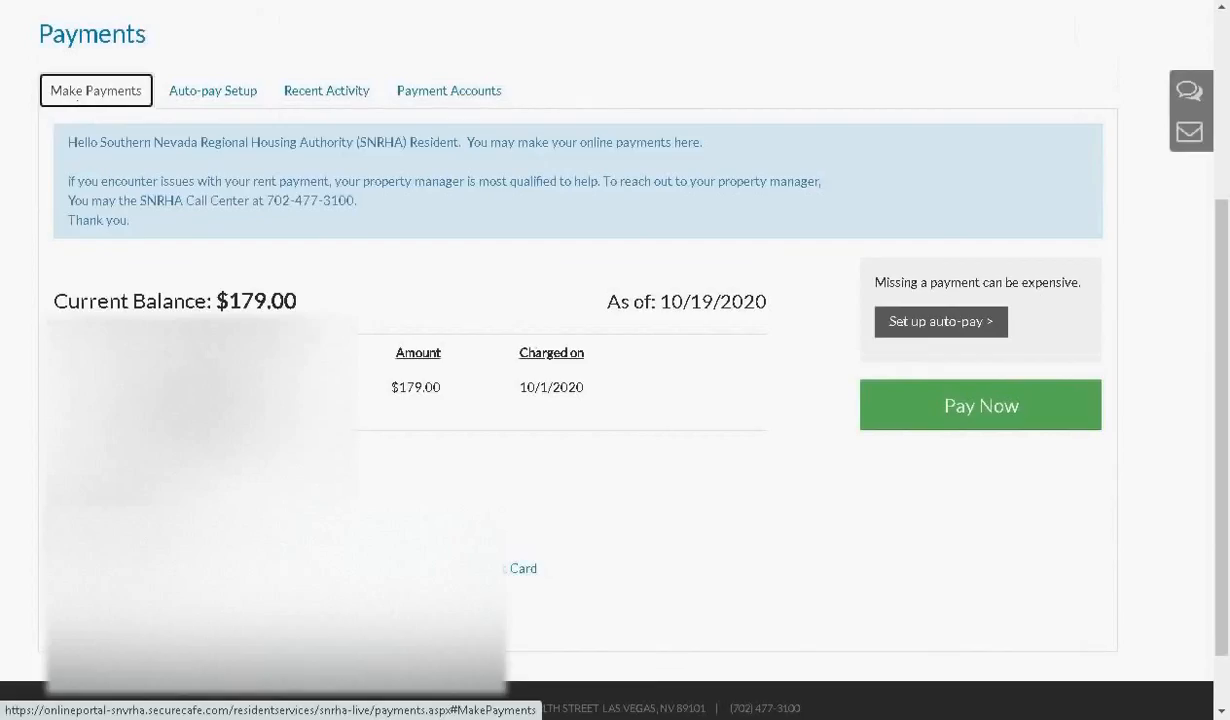
mouse_move(974, 416)
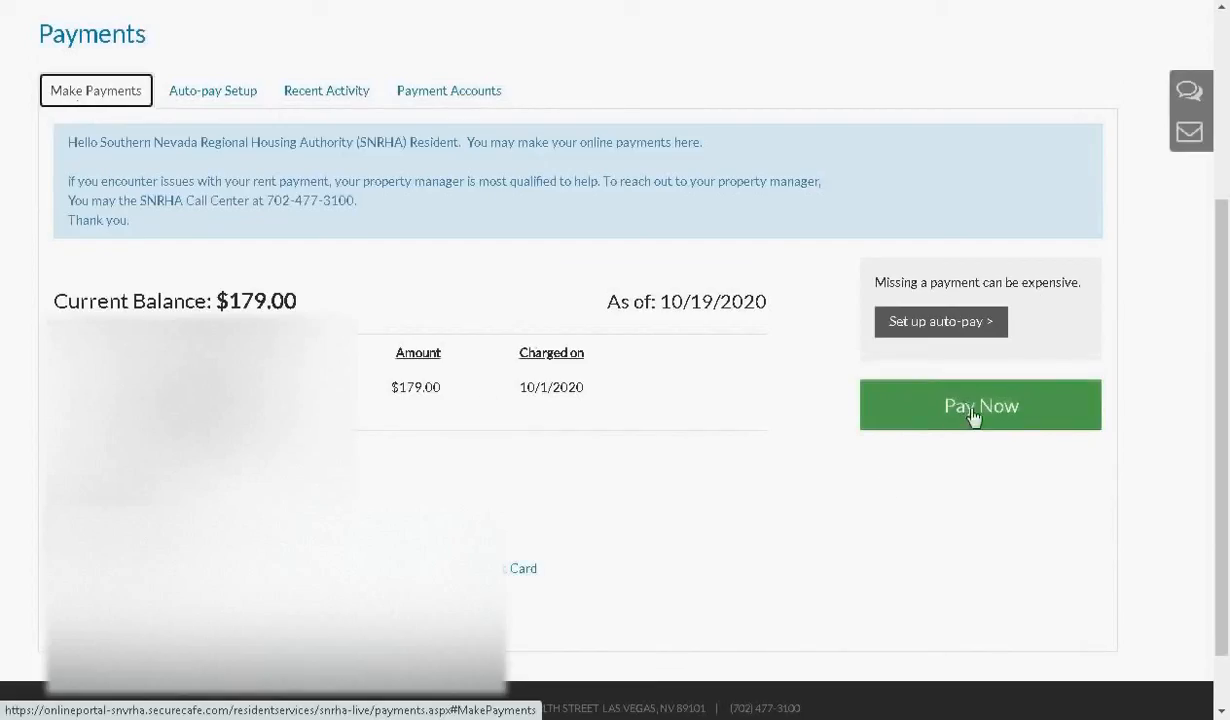
left_click(980, 405)
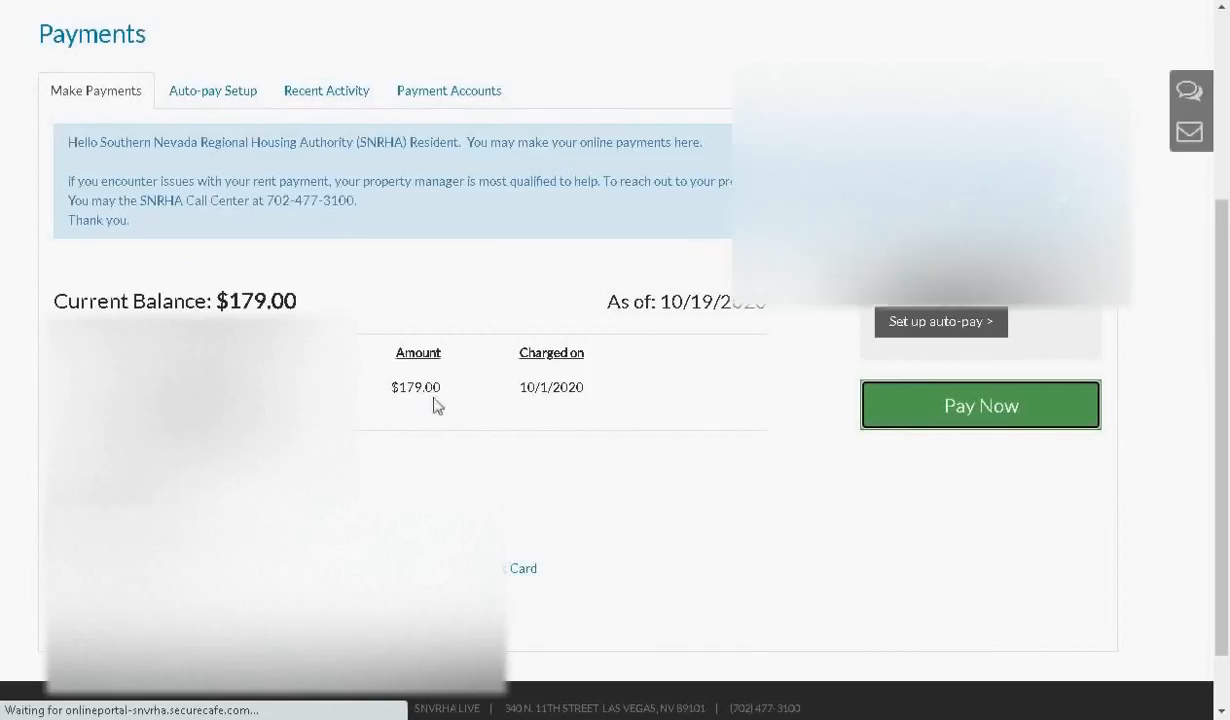
Step: Scroll the One-Time Payment page to Enter Payment Details showing $179.00 due
left_click(980, 405)
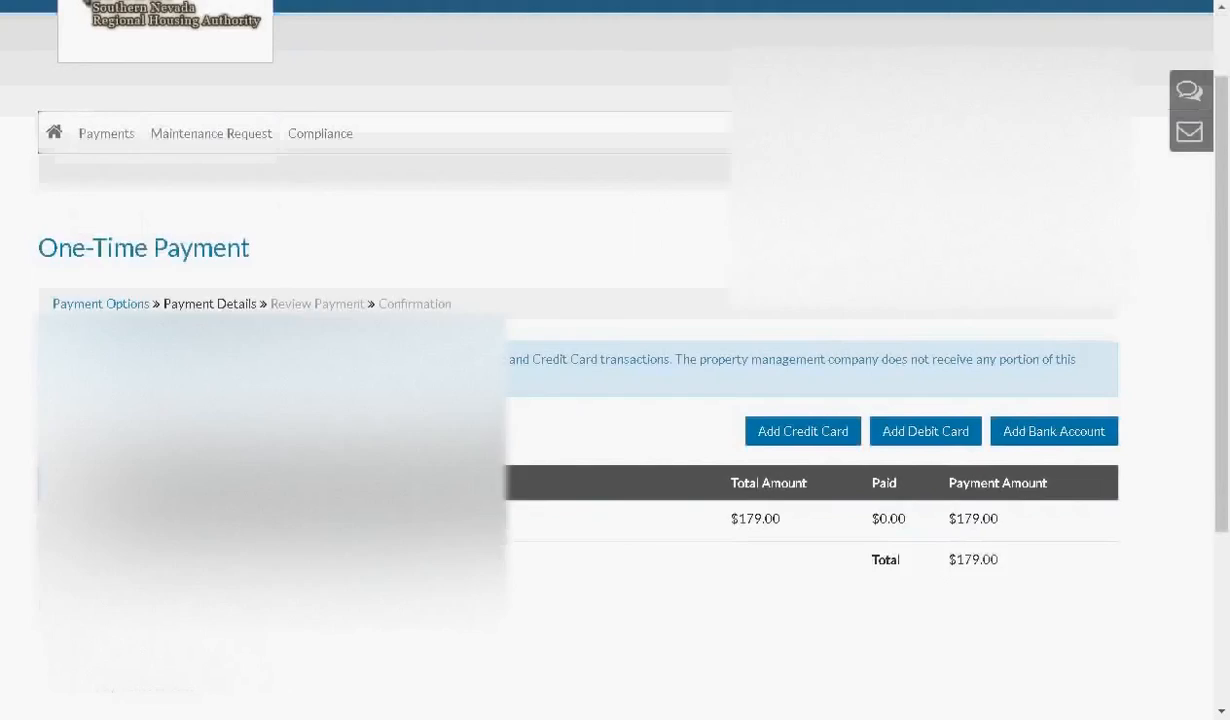
scroll("down", 3)
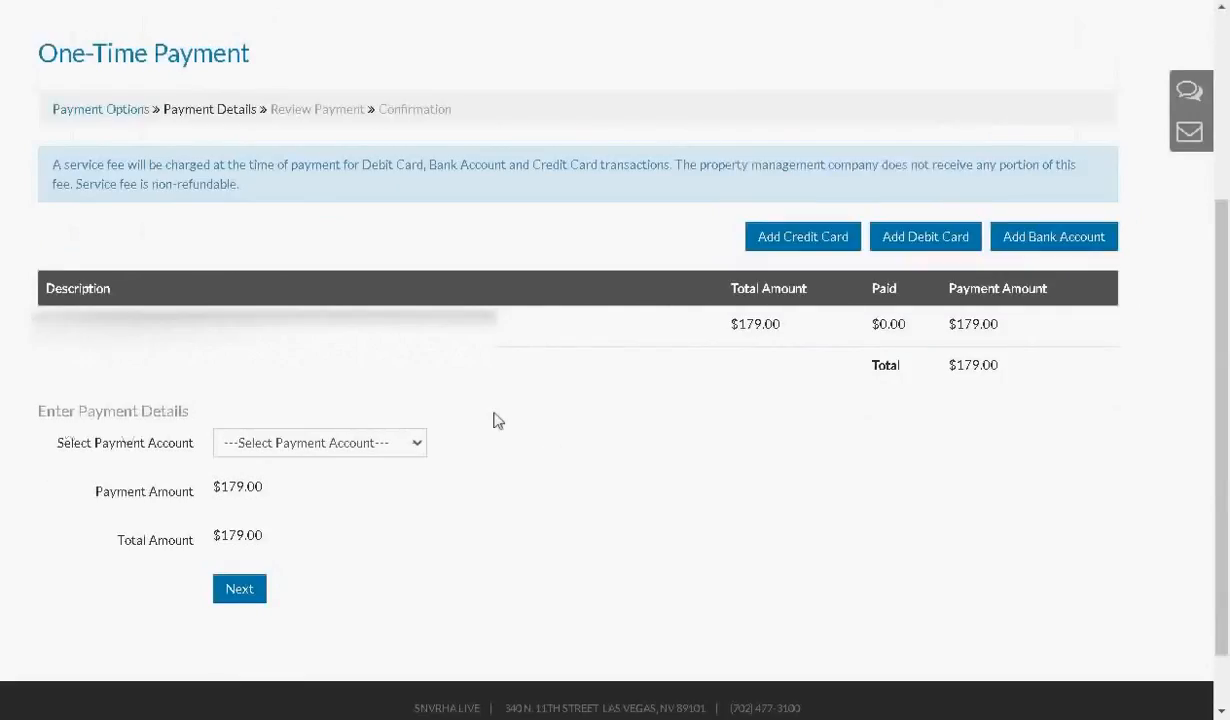
mouse_move(220, 453)
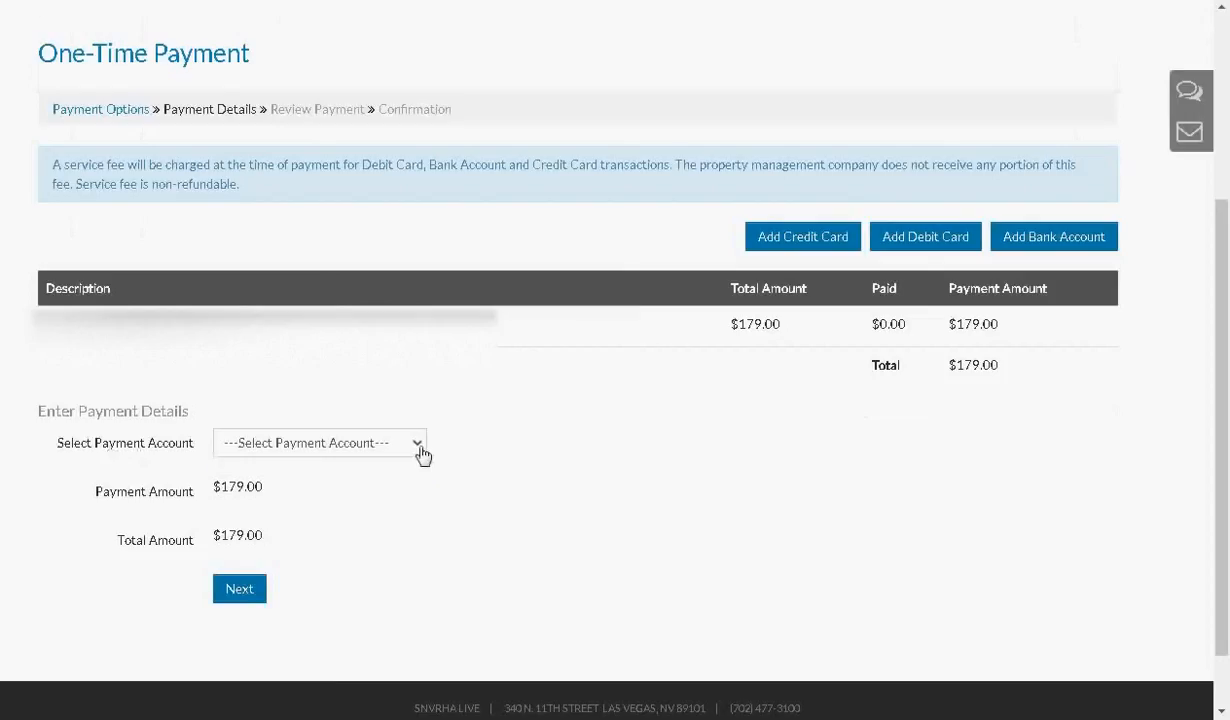
left_click(318, 442)
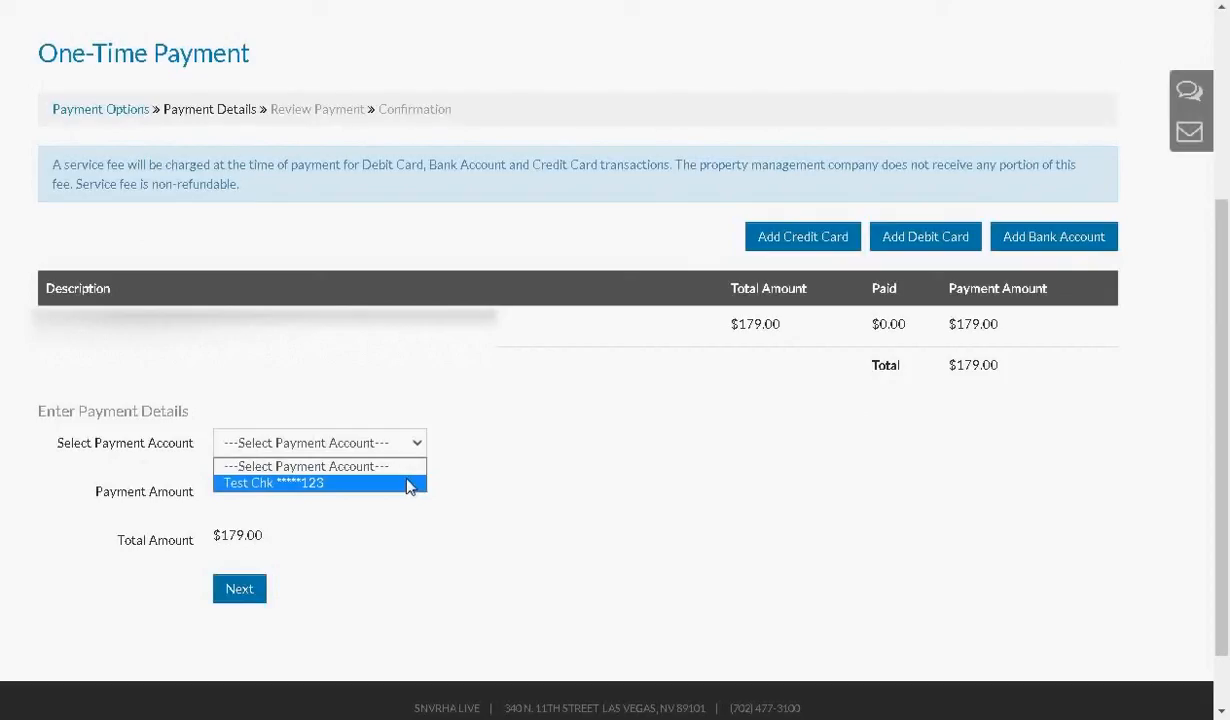
mouse_move(363, 493)
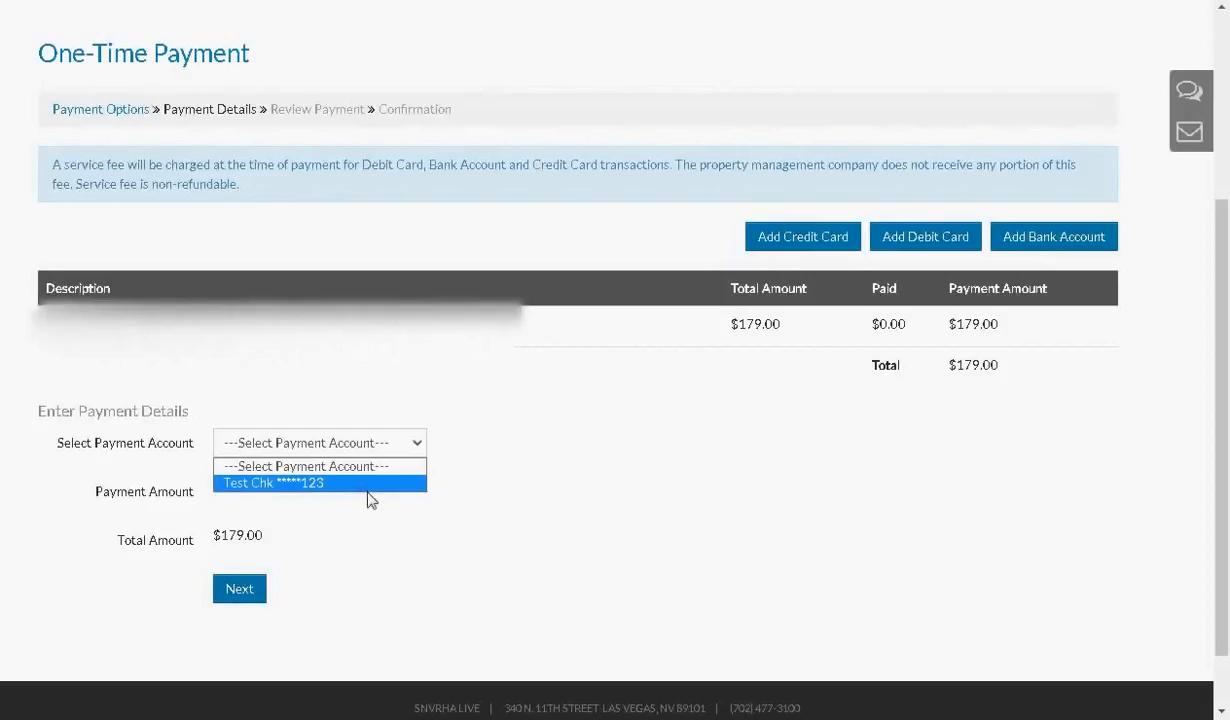
mouse_move(371, 507)
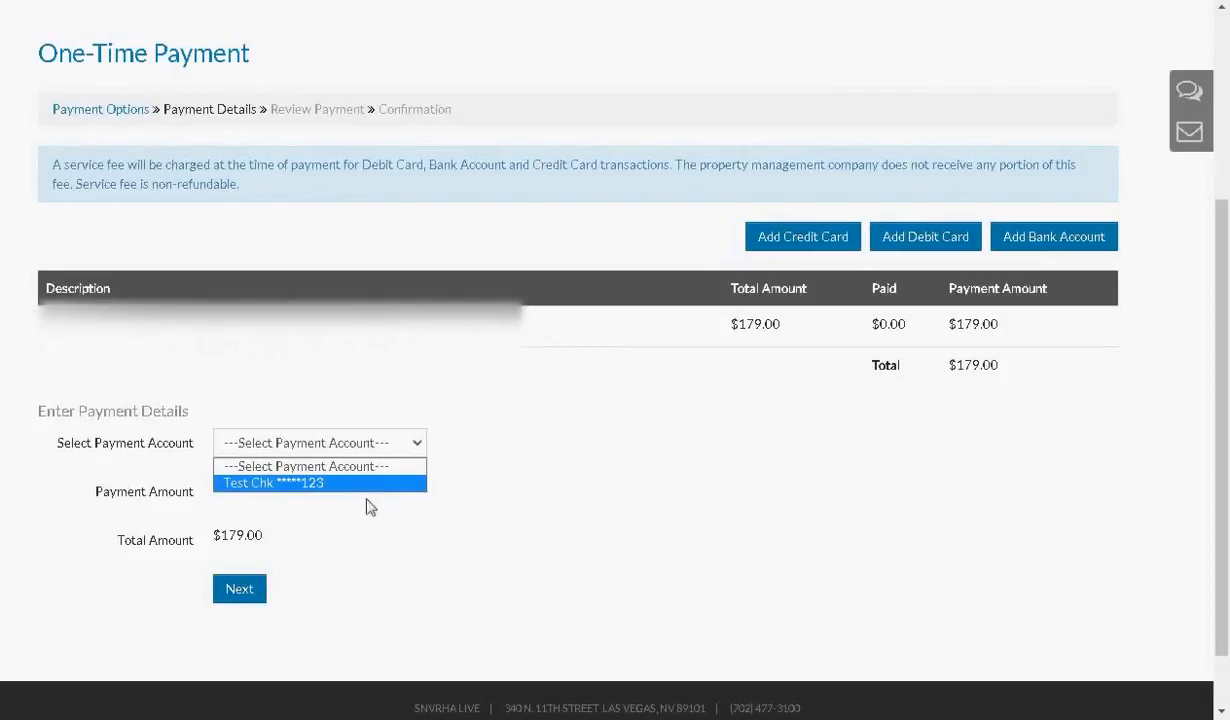
mouse_move(366, 510)
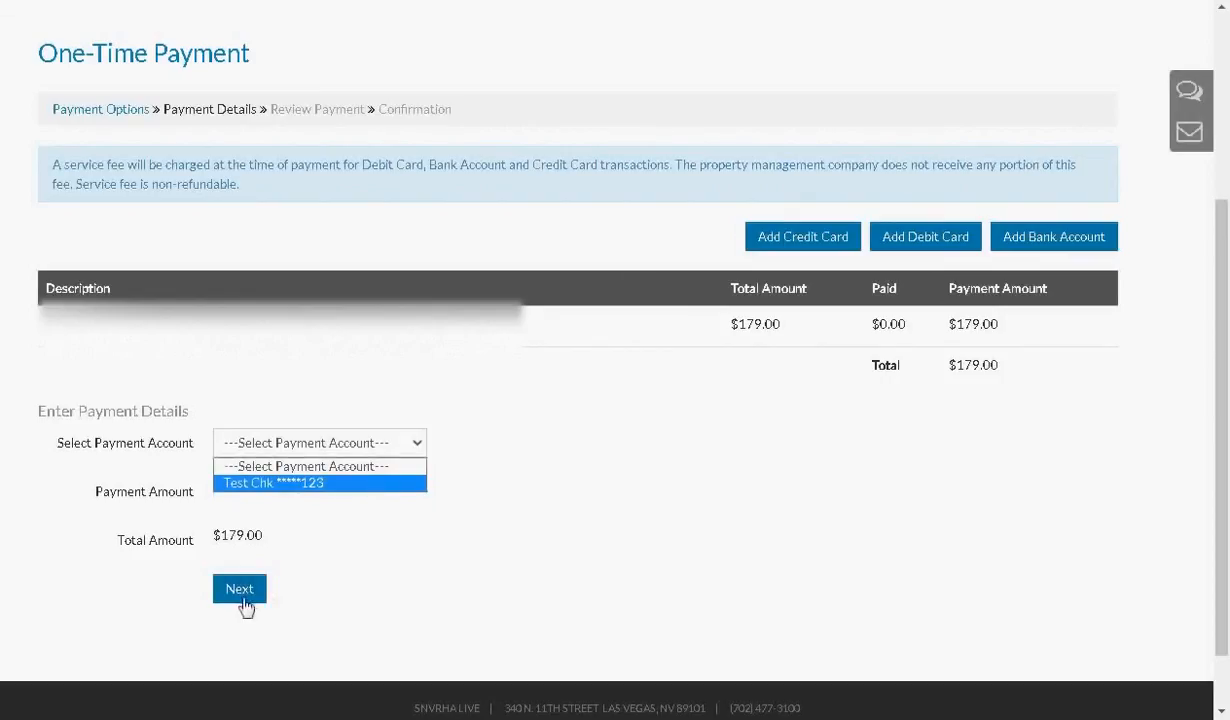
mouse_move(698, 487)
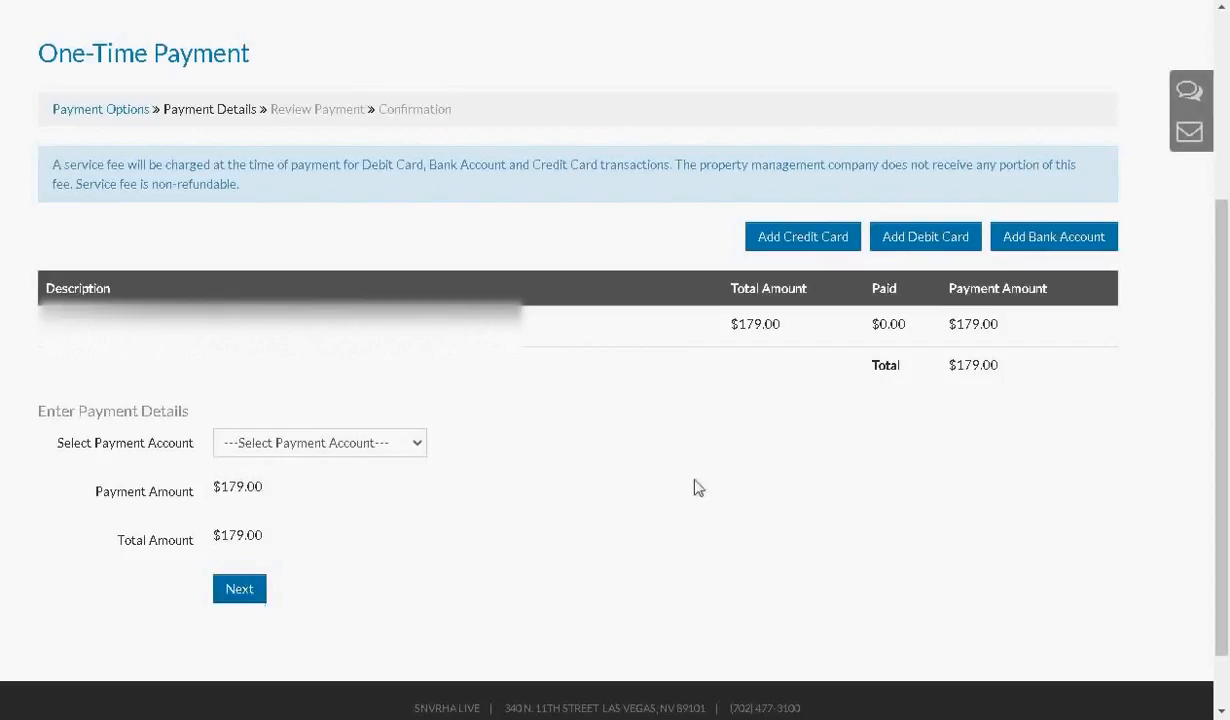
mouse_move(692, 468)
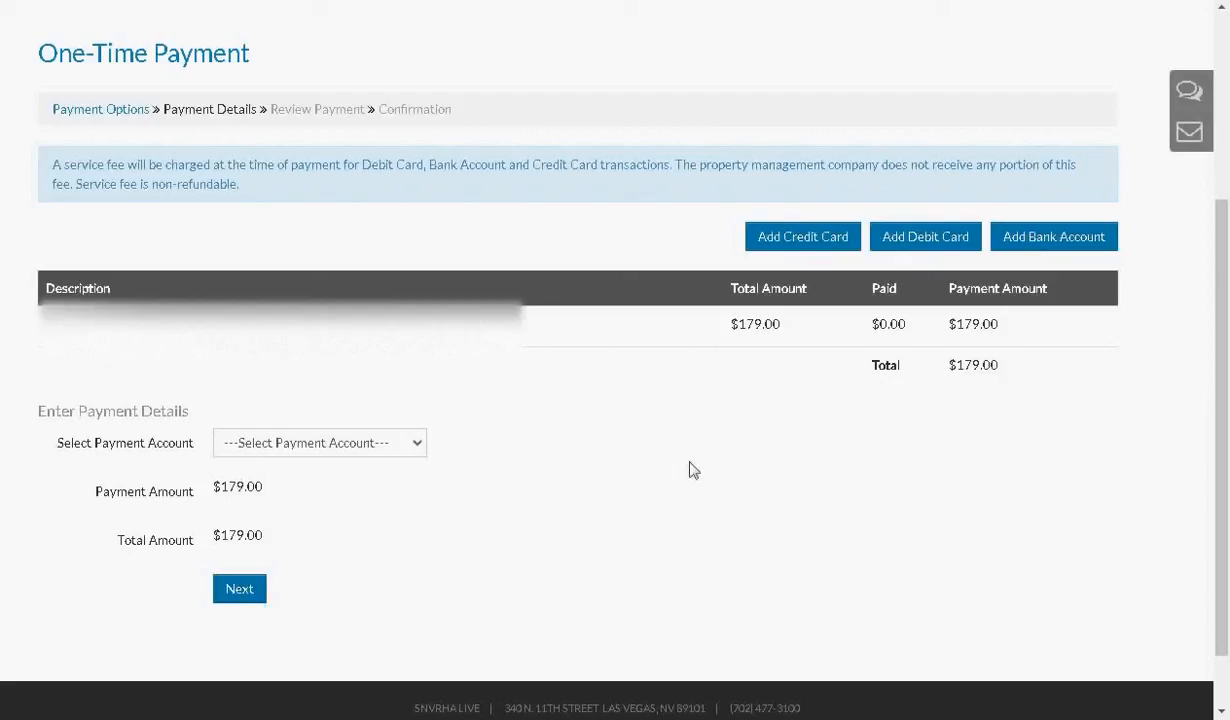
mouse_move(667, 435)
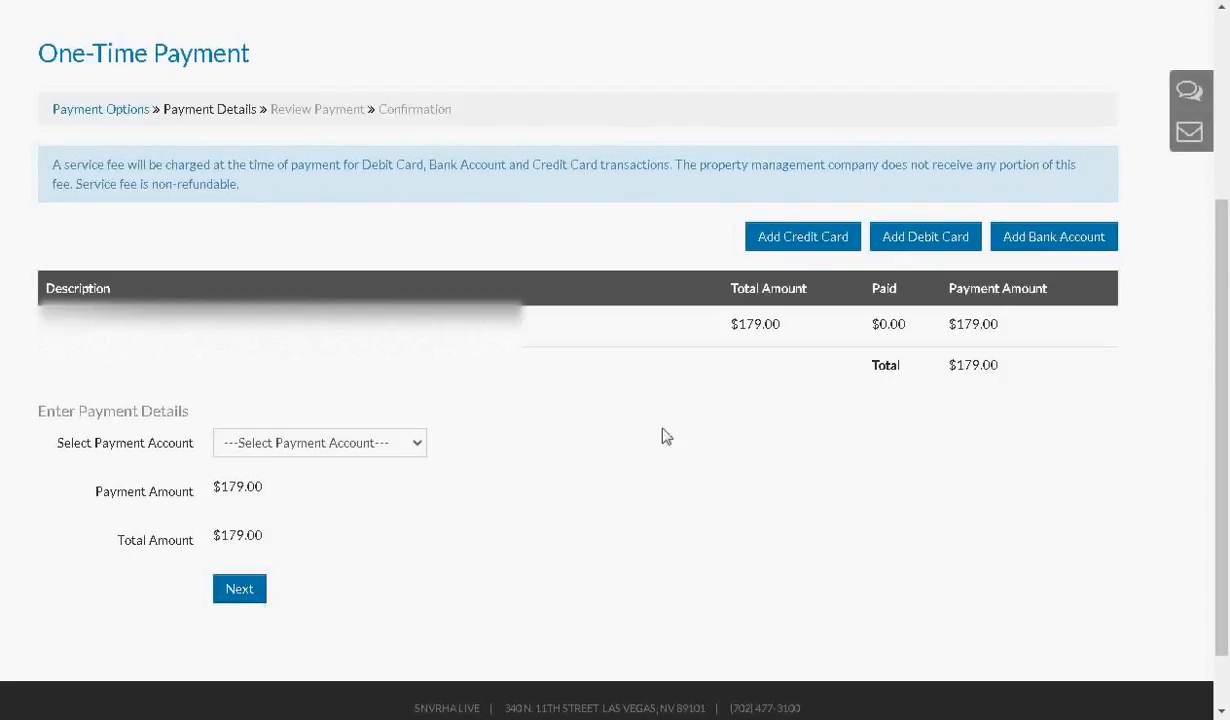
mouse_move(683, 439)
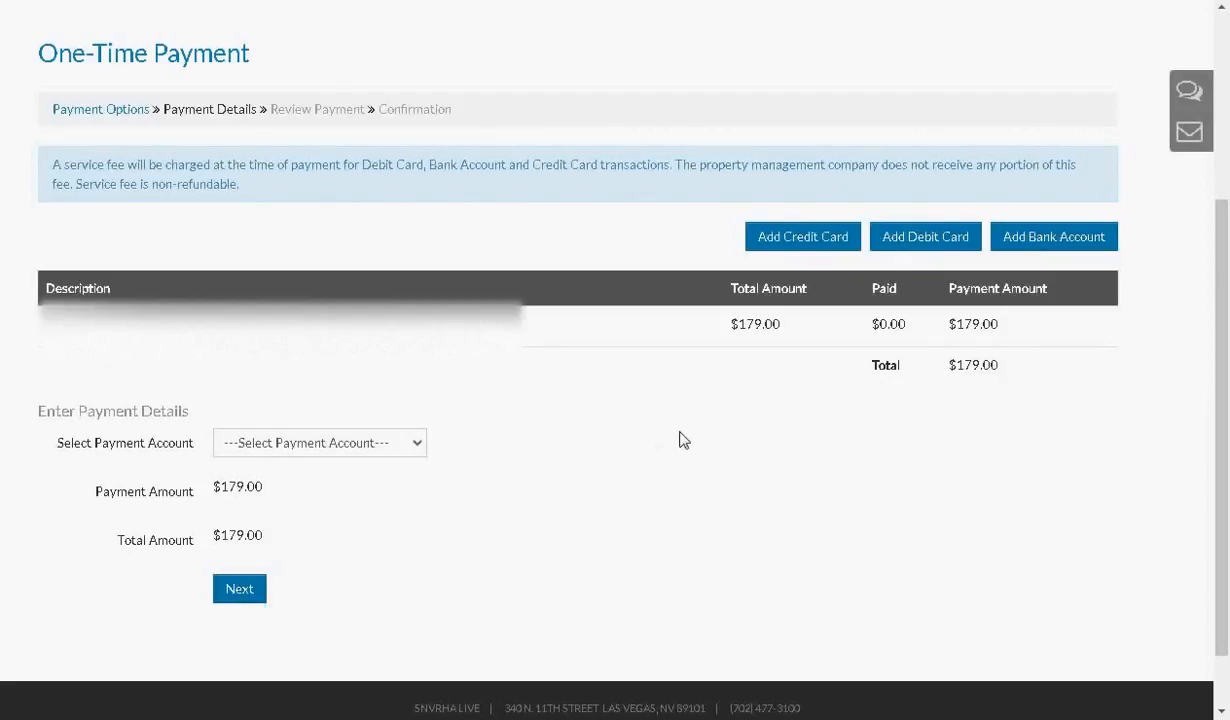